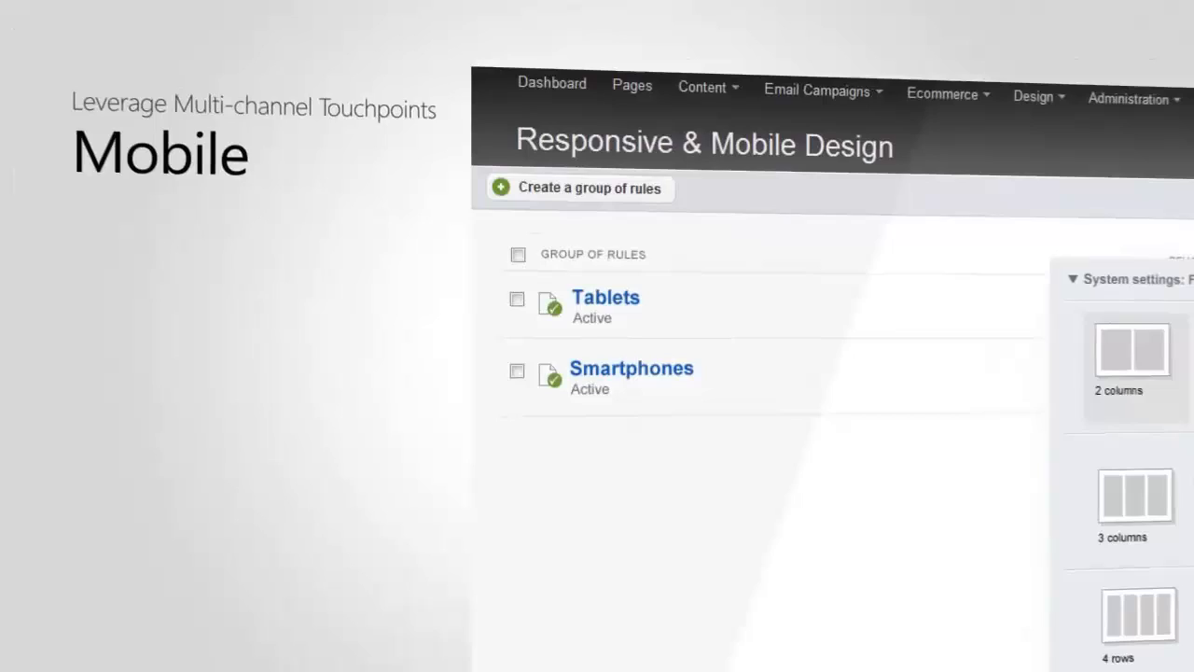
Step: Leave the Responsive & Mobile Design page for the Email Campaigns list
{"action": "left_click", "coordinate": [815, 90]}
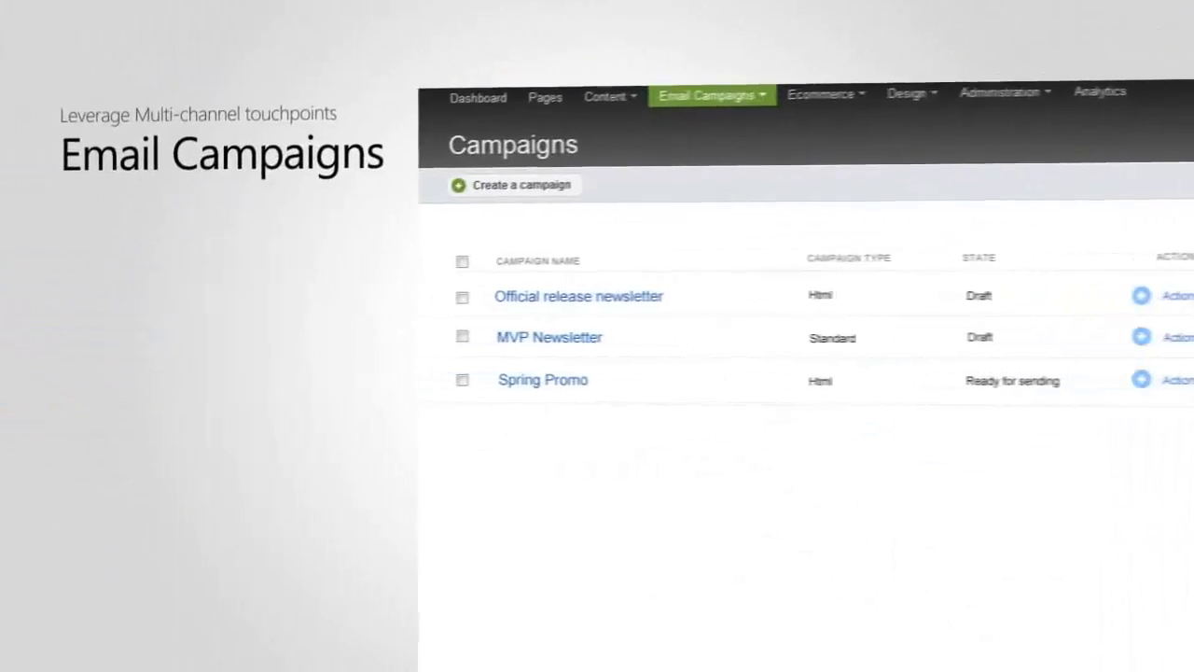